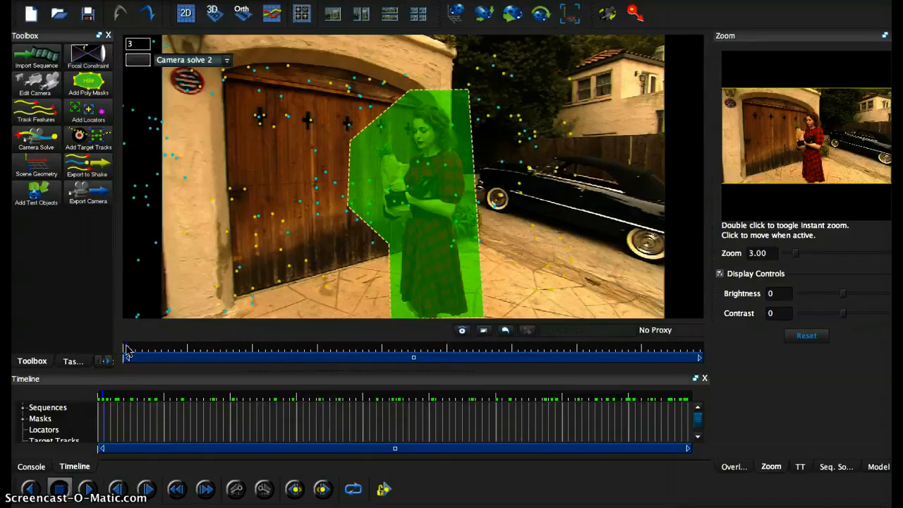
Scrub the tracked, masked shot from start to end and back to the first frame
drag(127, 357, 203, 356)
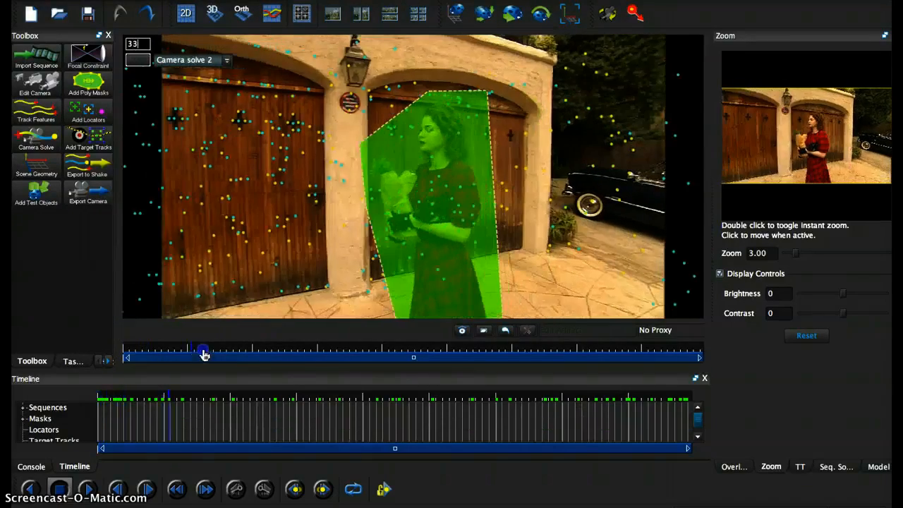
drag(203, 357, 547, 356)
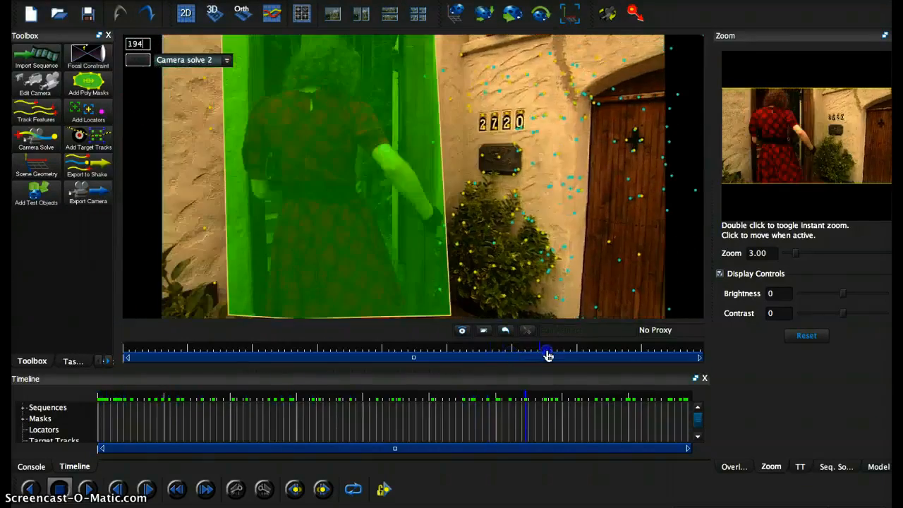
drag(546, 357, 702, 357)
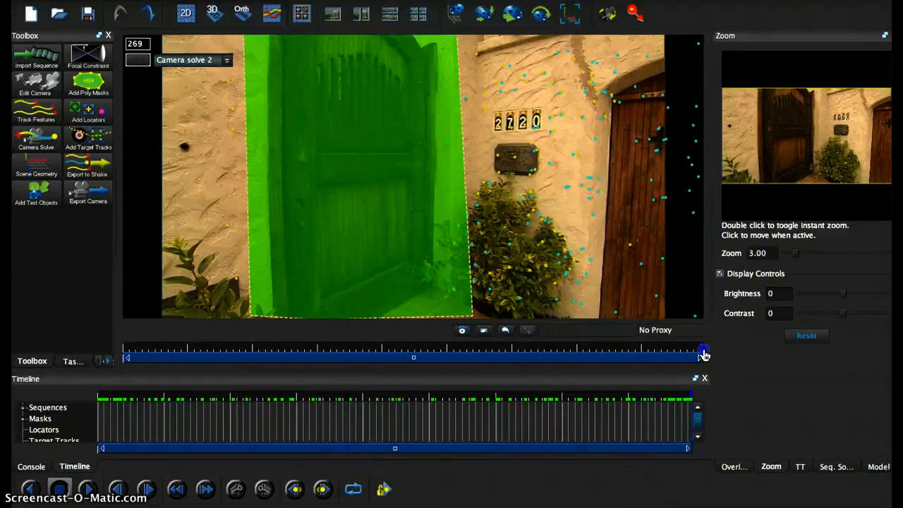
drag(702, 346, 349, 346)
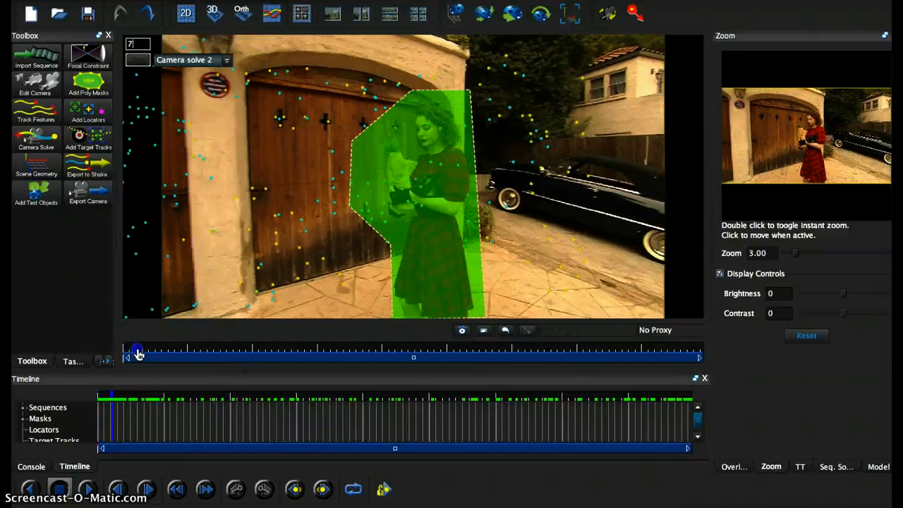
drag(138, 351, 128, 351)
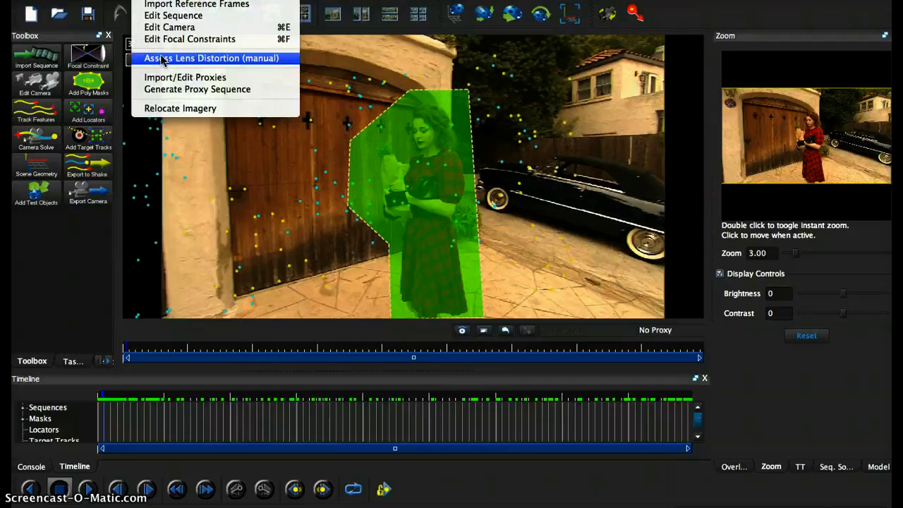
Open Assess Lens Distortion (manual) and enlarge its preview window
click(211, 57)
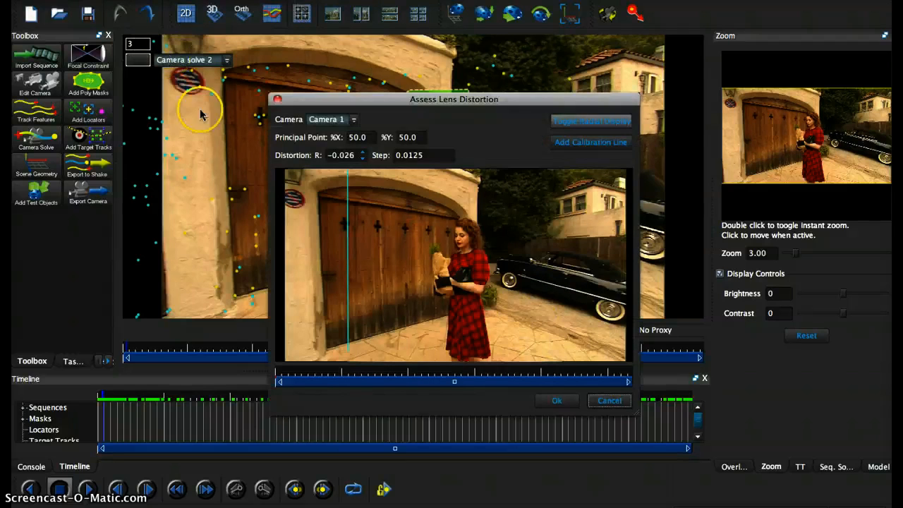
drag(454, 99, 336, 34)
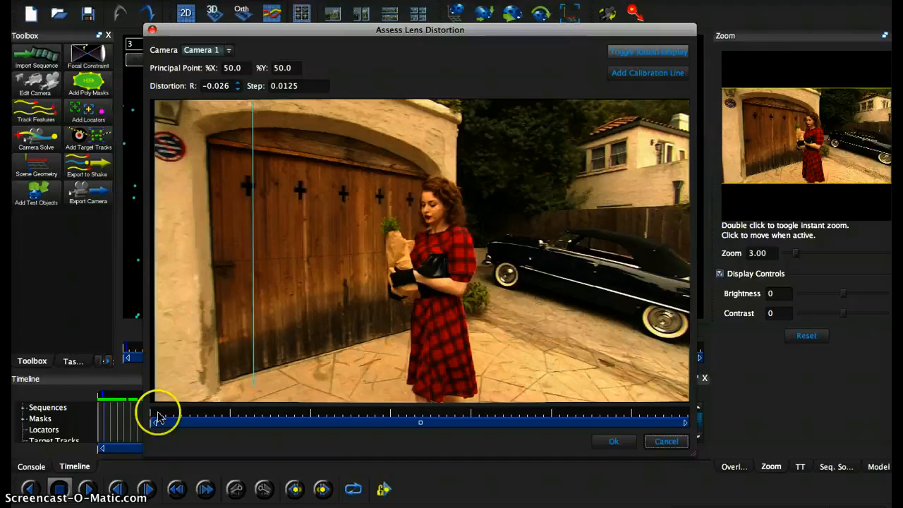
Move the distortion preview to the frame showing the tall wooden gate
drag(151, 422, 247, 422)
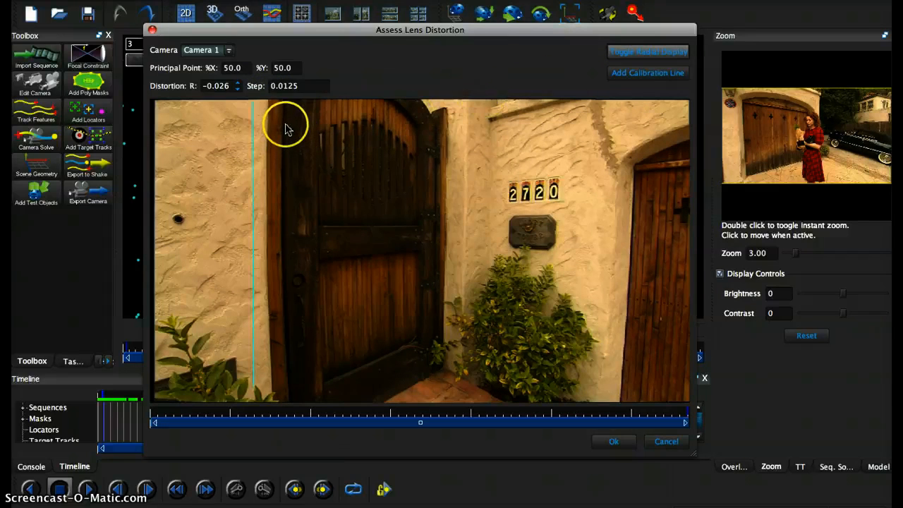
mouse_move(279, 113)
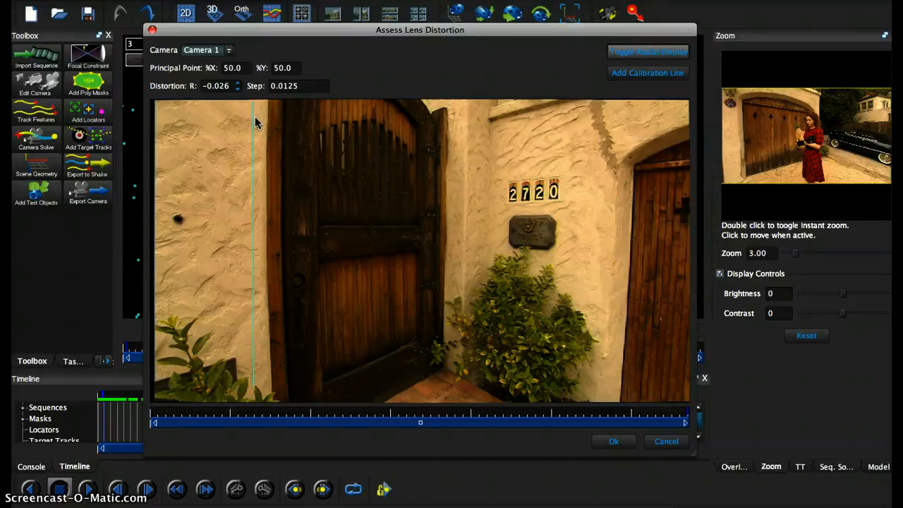
mouse_move(256, 119)
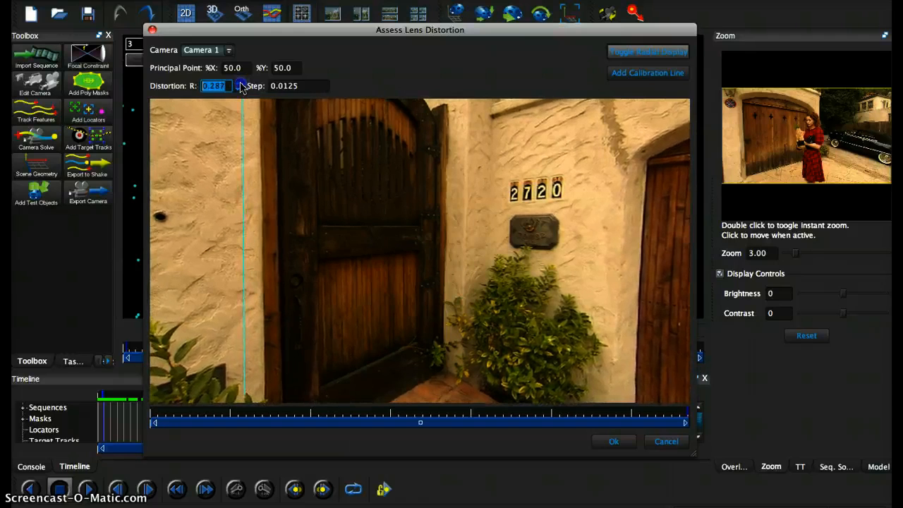
Raise the Distortion R value with its spinner until it reads 0.199
click(239, 82)
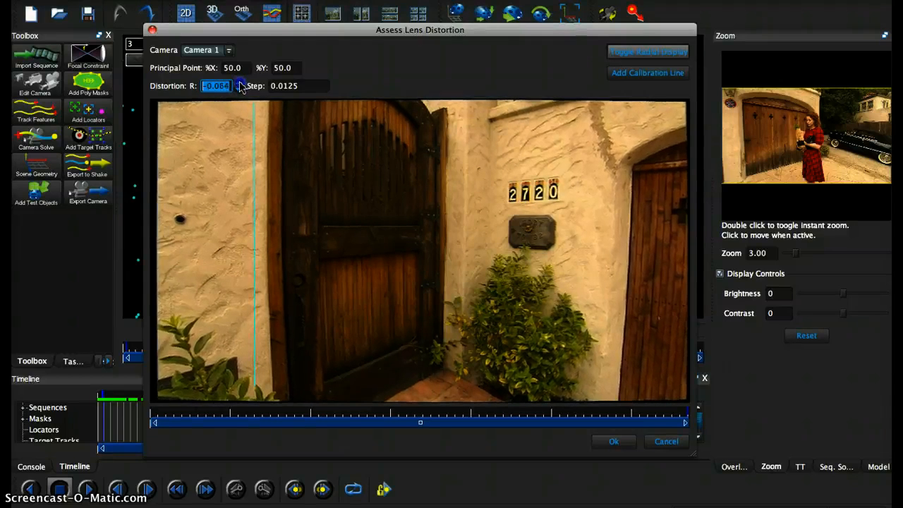
click(240, 86)
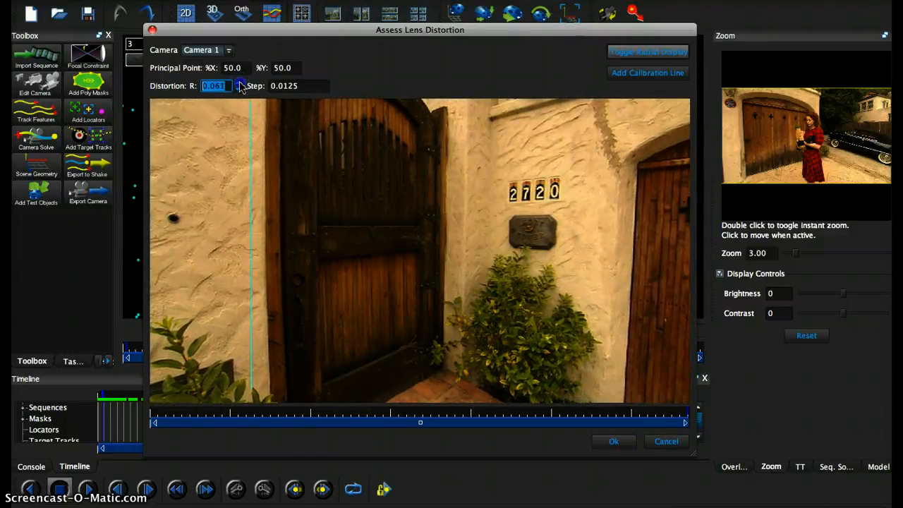
click(238, 83)
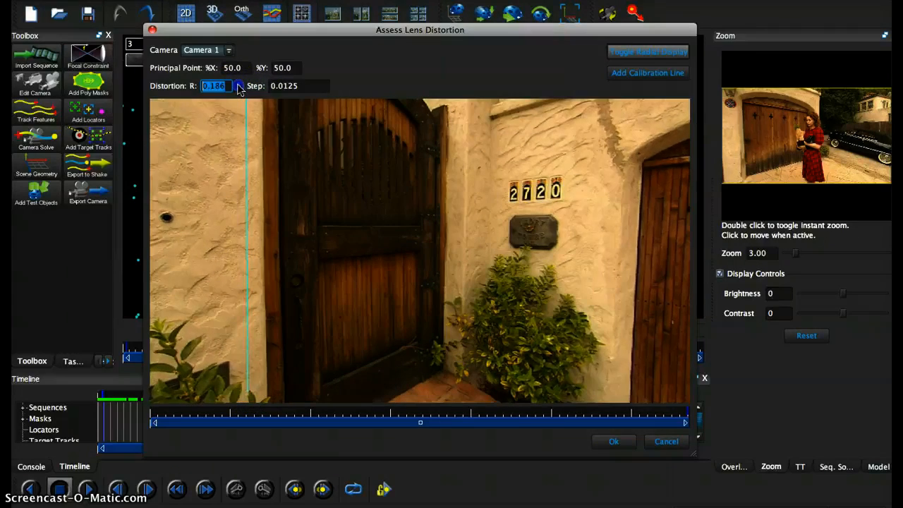
click(240, 85)
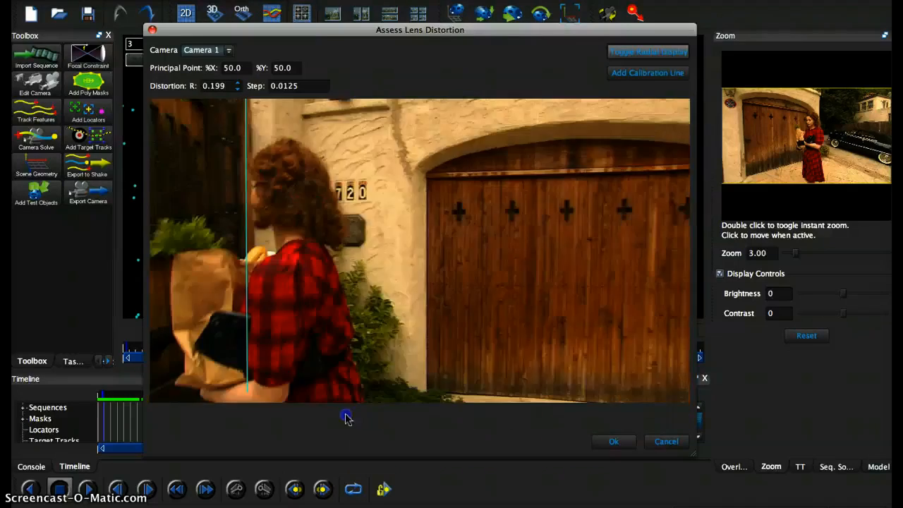
Check the 0.199 correction's straightness on several frames of the shot
drag(346, 416, 202, 420)
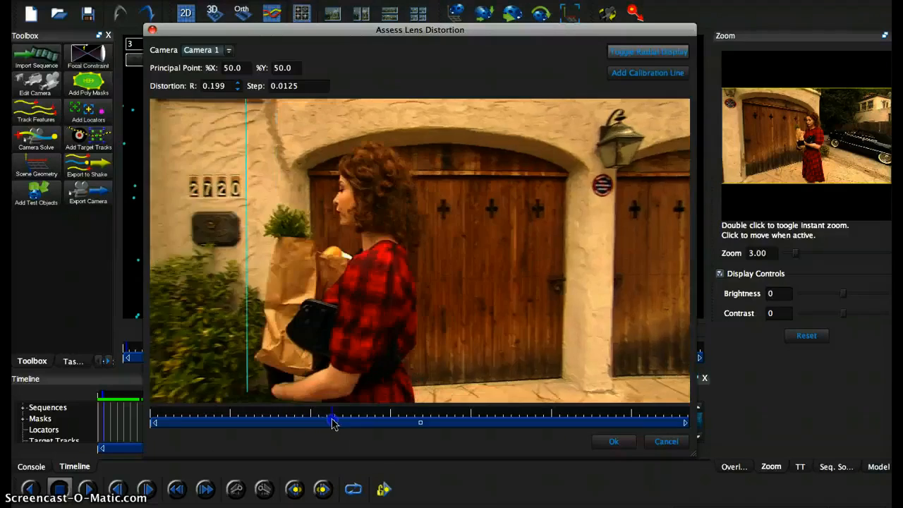
drag(332, 423, 438, 422)
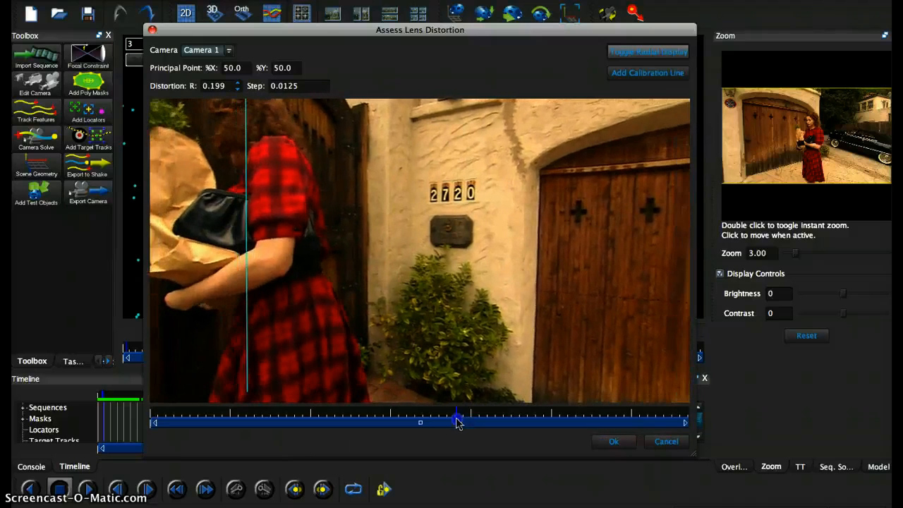
drag(457, 422, 235, 417)
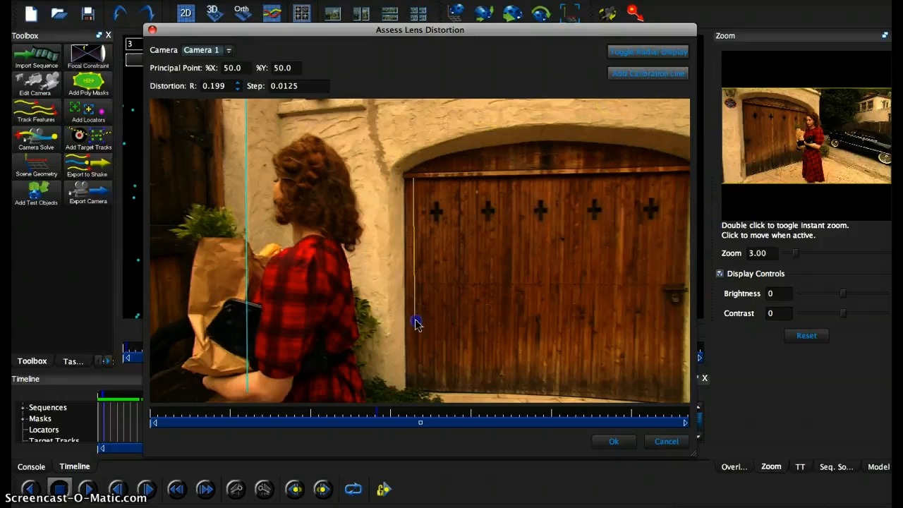
Align a second calibration line with the garage door edge and check it on later frames
drag(417, 321, 415, 388)
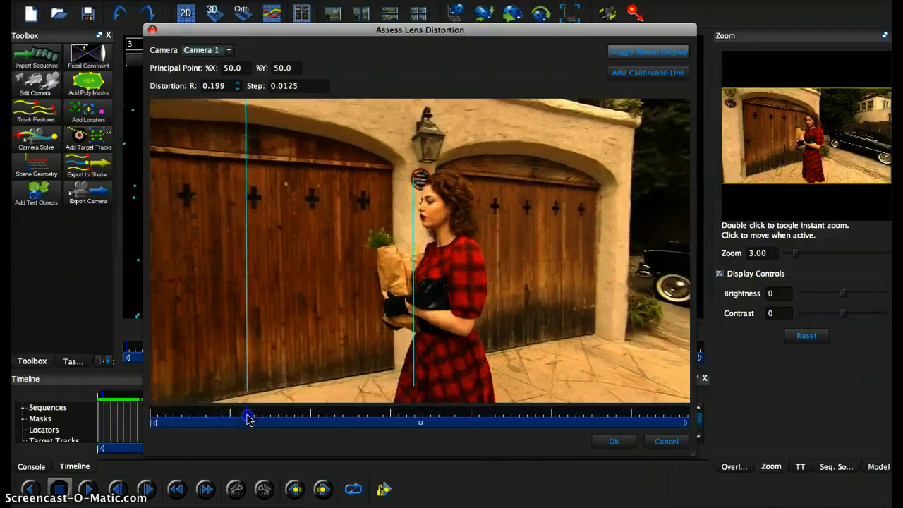
drag(246, 417, 388, 423)
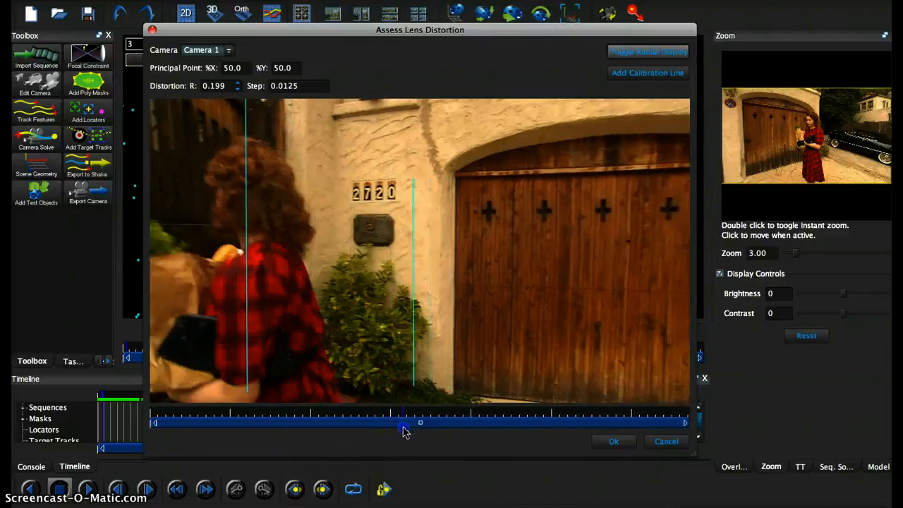
drag(406, 423, 628, 420)
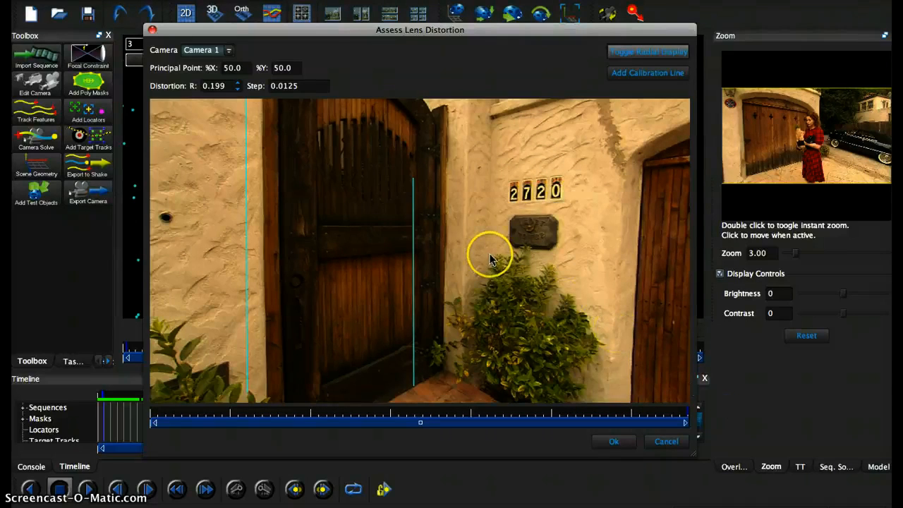
mouse_move(599, 109)
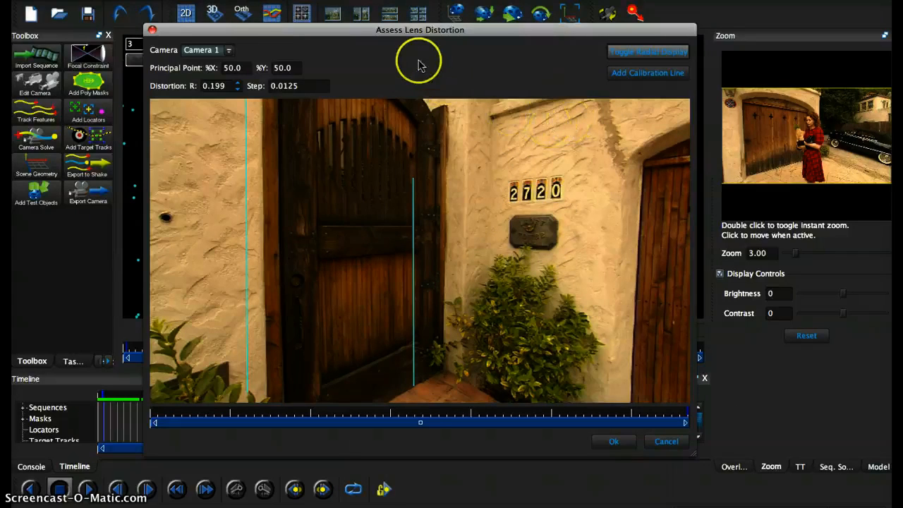
mouse_move(450, 86)
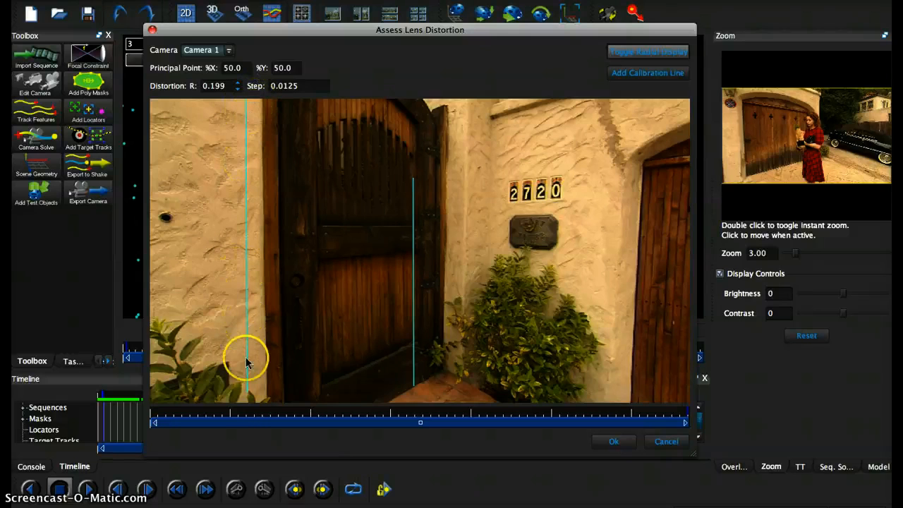
mouse_move(240, 83)
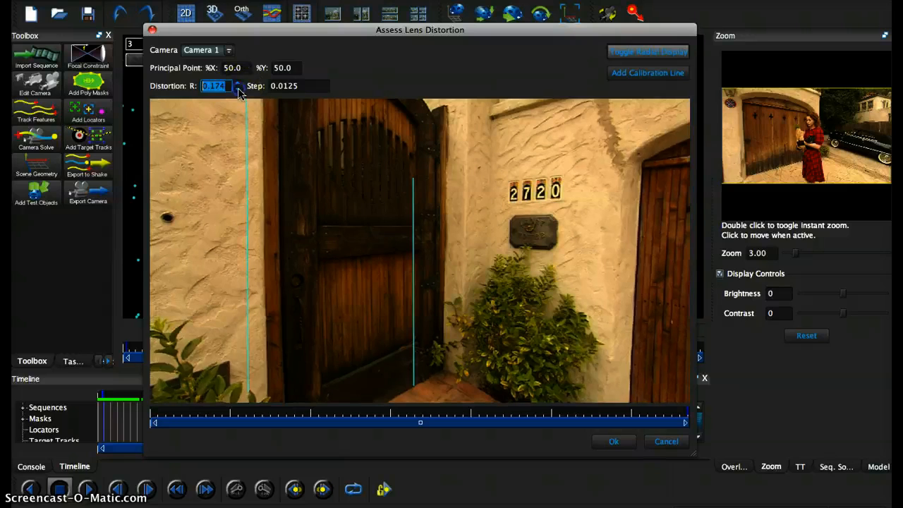
click(240, 83)
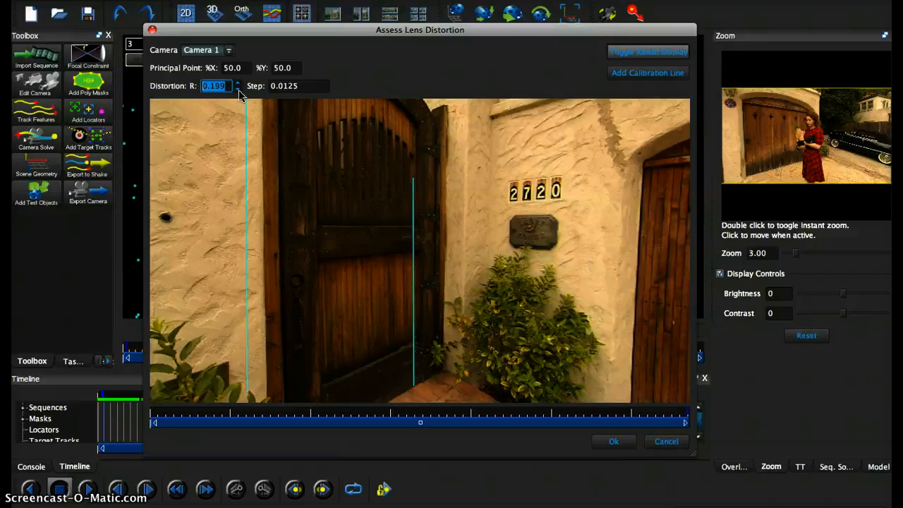
click(498, 205)
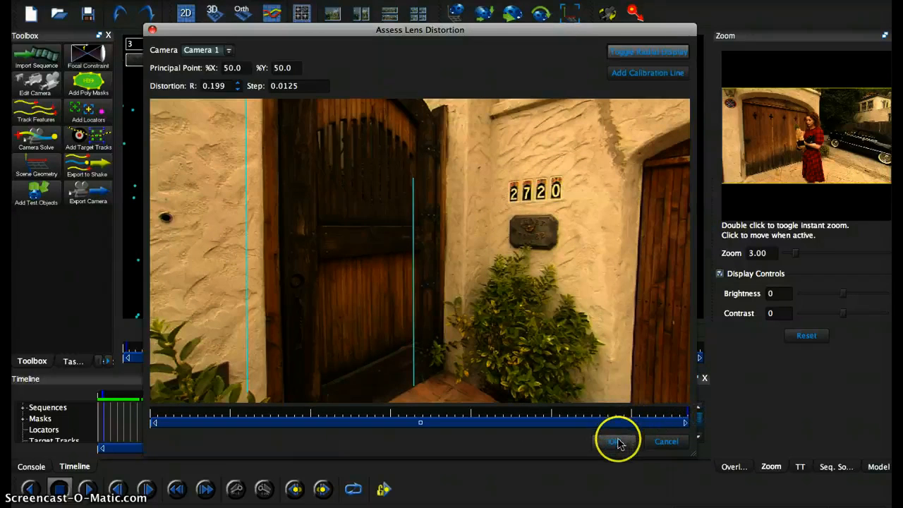
Accept the 0.199 radial distortion and review the tracked shot across its frames
click(617, 441)
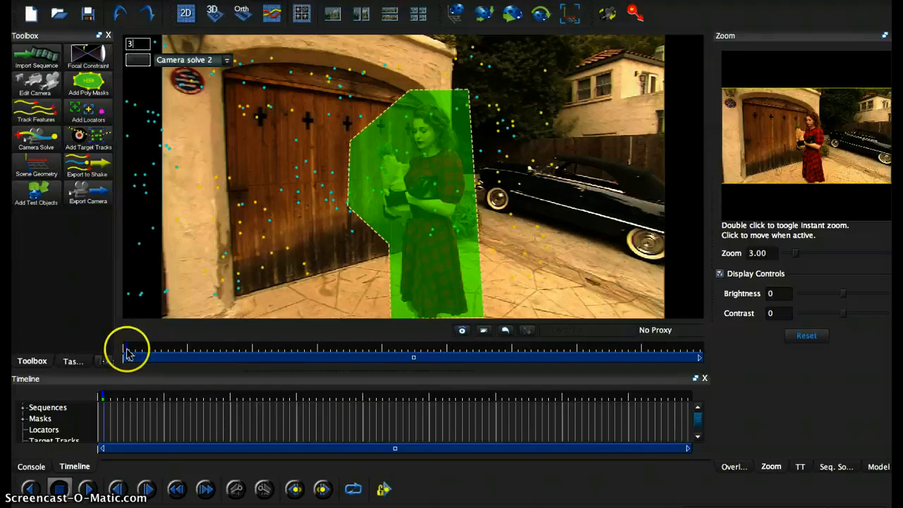
drag(131, 357, 219, 356)
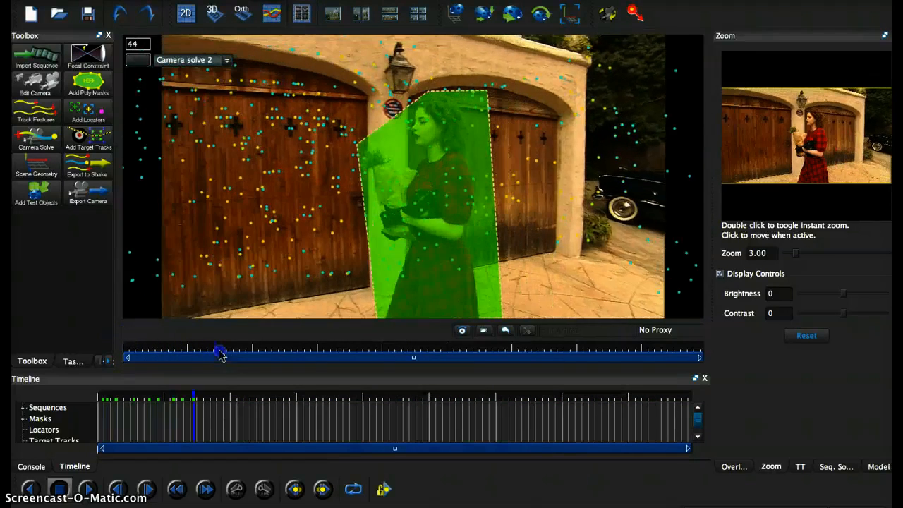
drag(220, 351, 451, 347)
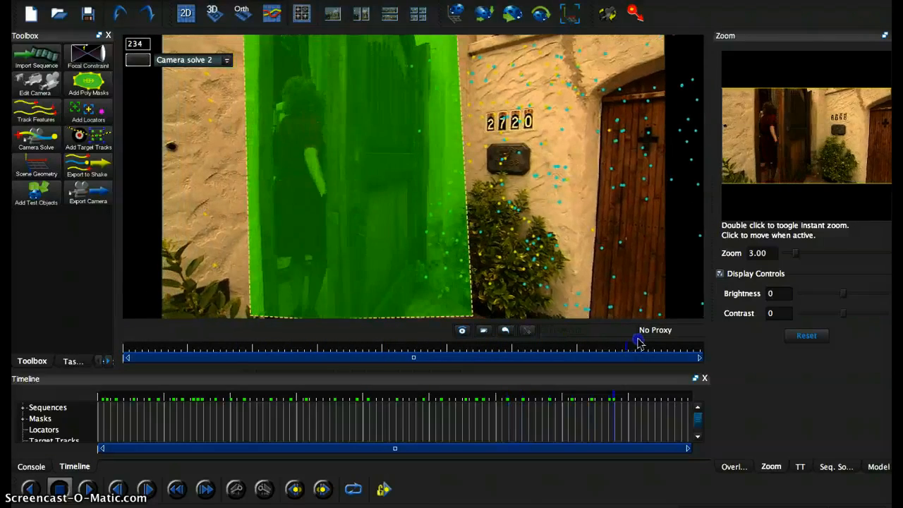
drag(628, 356, 671, 356)
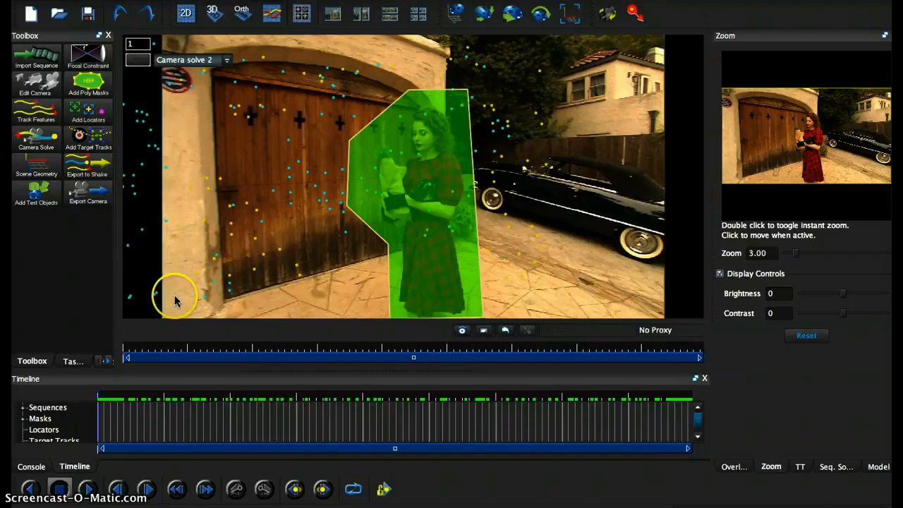
click(211, 350)
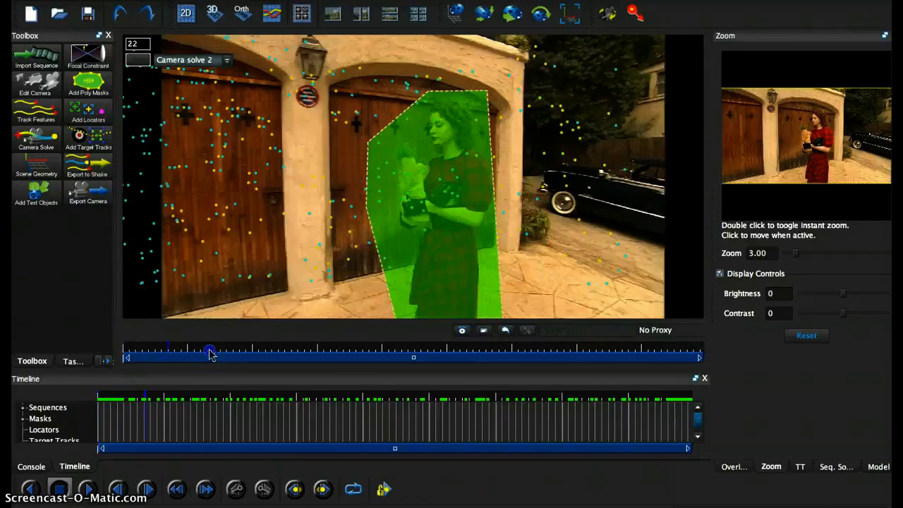
drag(210, 350, 702, 350)
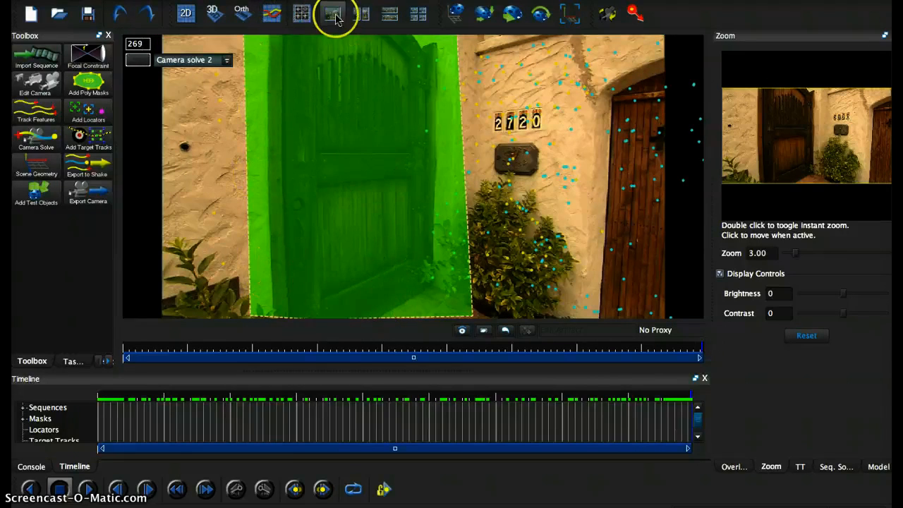
mouse_move(332, 12)
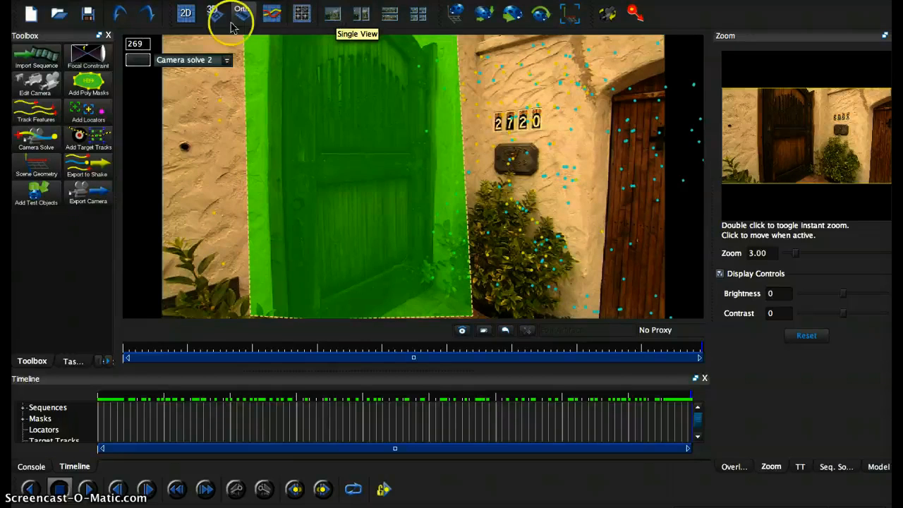
click(683, 347)
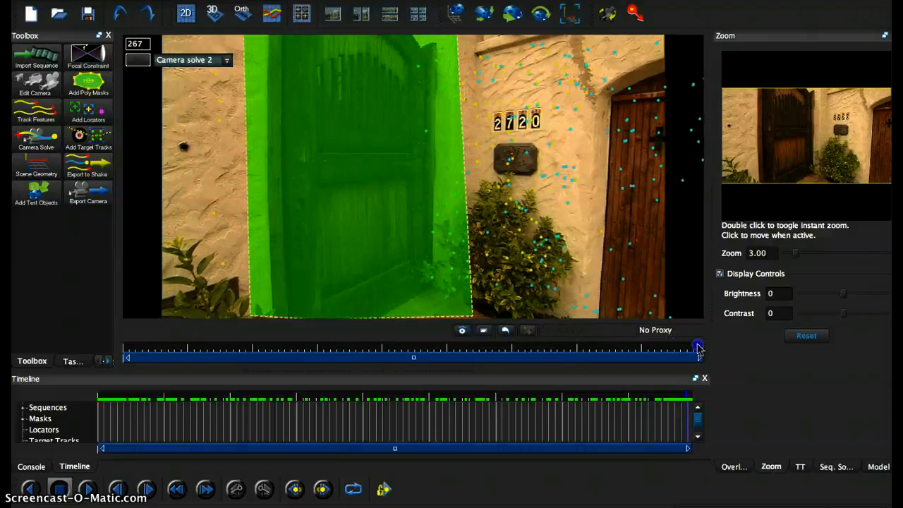
drag(698, 348, 644, 351)
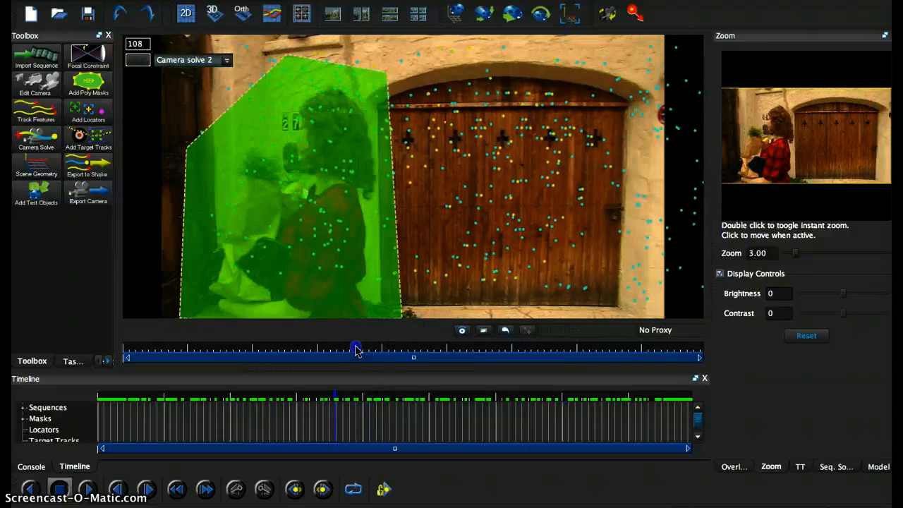
drag(356, 351, 690, 351)
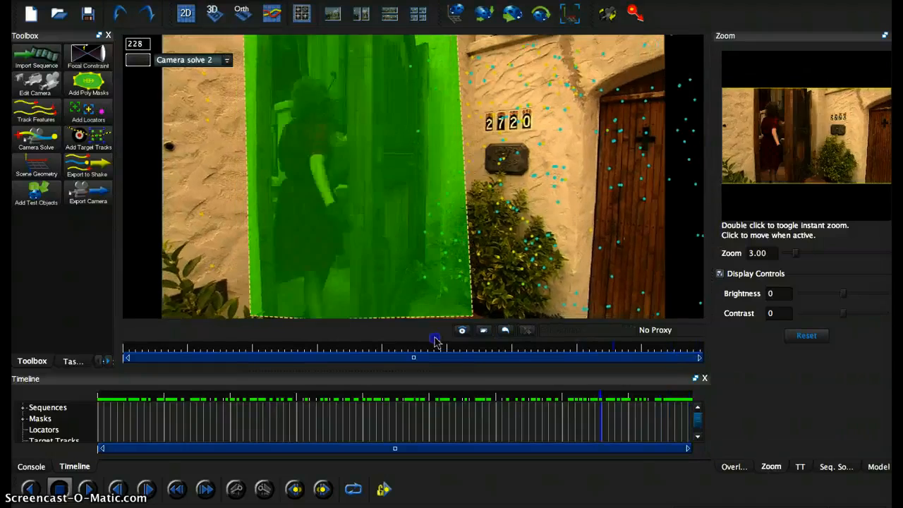
click(125, 348)
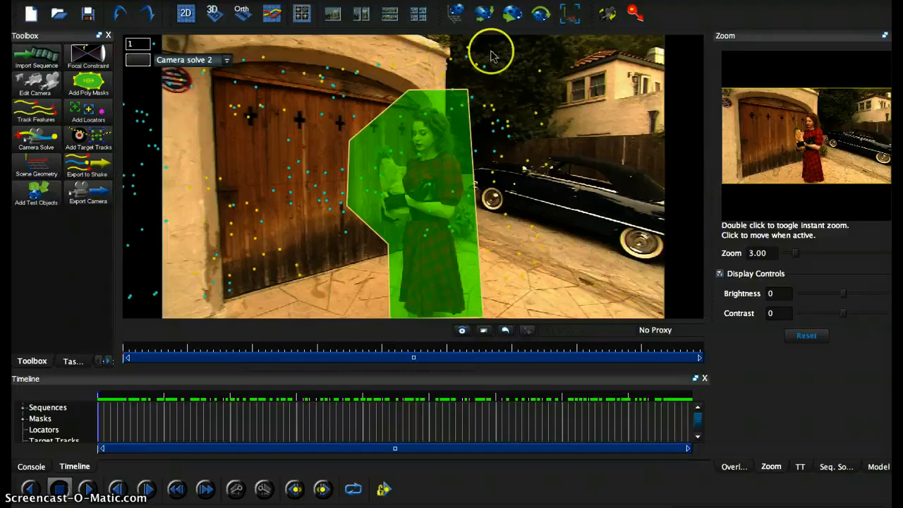
mouse_move(483, 36)
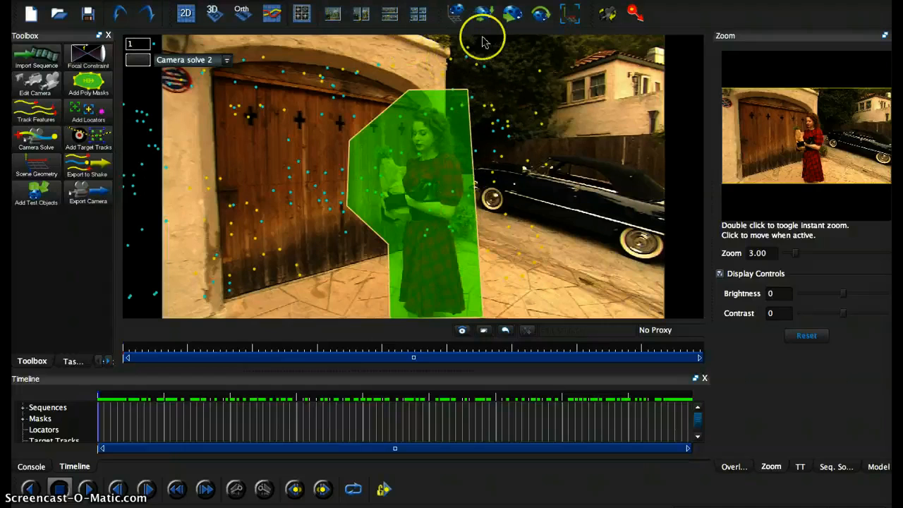
mouse_move(427, 77)
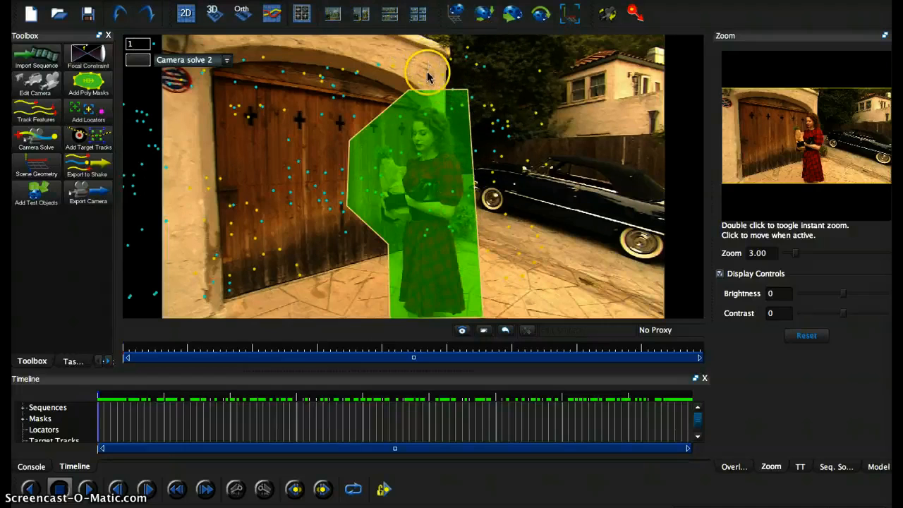
mouse_move(302, 12)
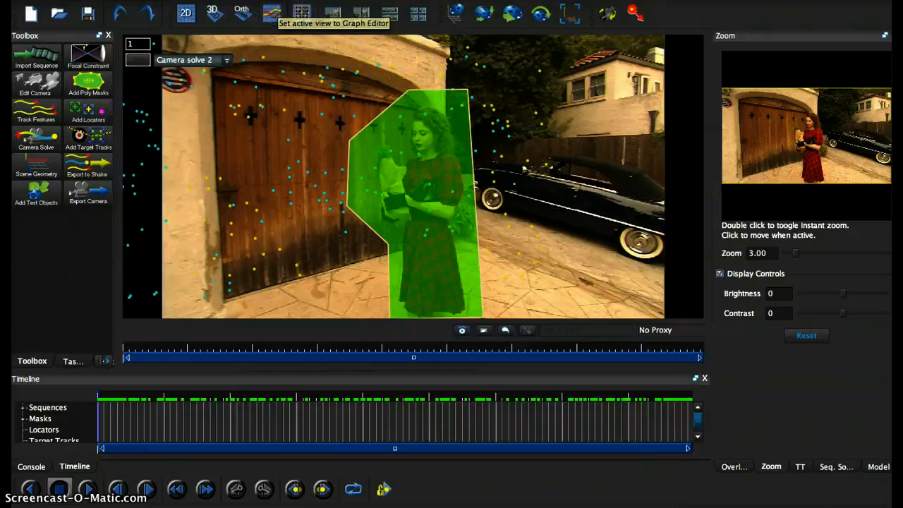